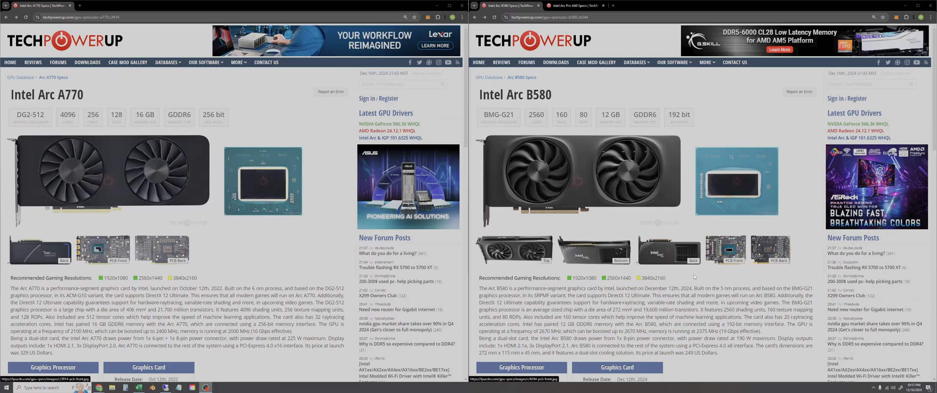
- Scroll the Arc A770 spec page and pick out its 329 USD launch price
{"action": "scroll", "scroll_direction": "down", "scroll_amount": 3}
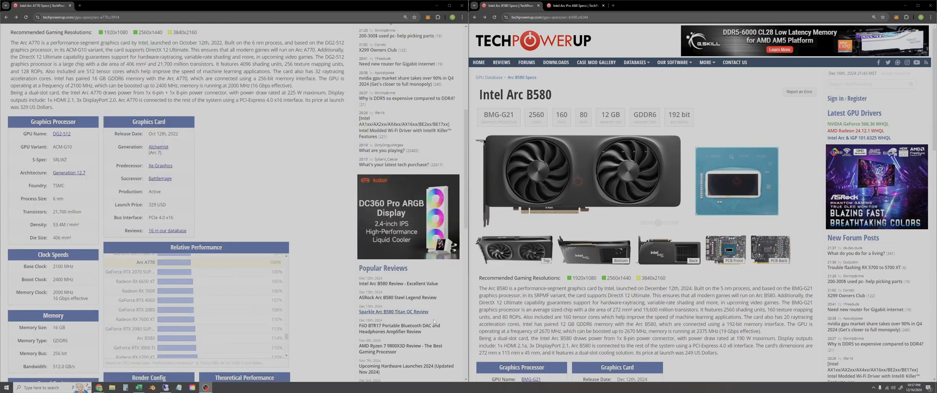
{"action": "scroll", "scroll_direction": "down", "scroll_amount": 3}
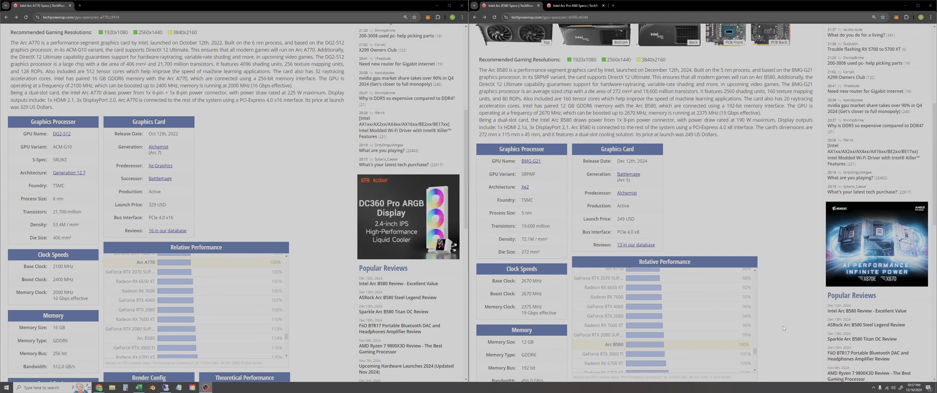
{"action": "scroll", "scroll_direction": "down", "scroll_amount": 3}
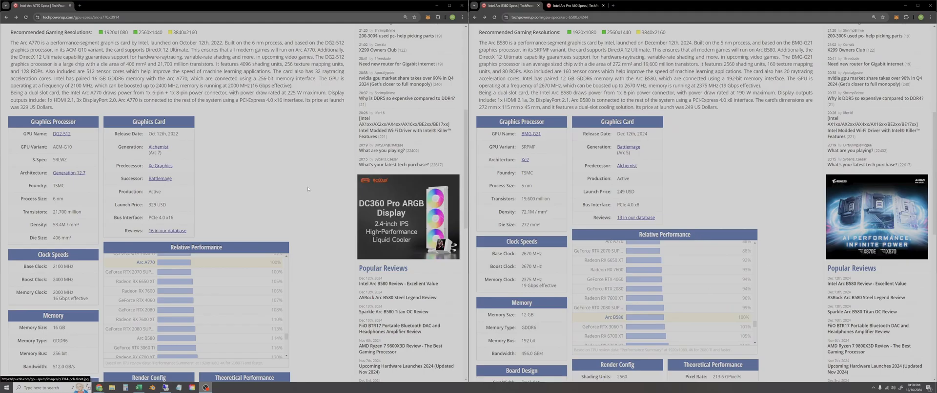
{"action": "scroll", "scroll_direction": "down", "scroll_amount": 3}
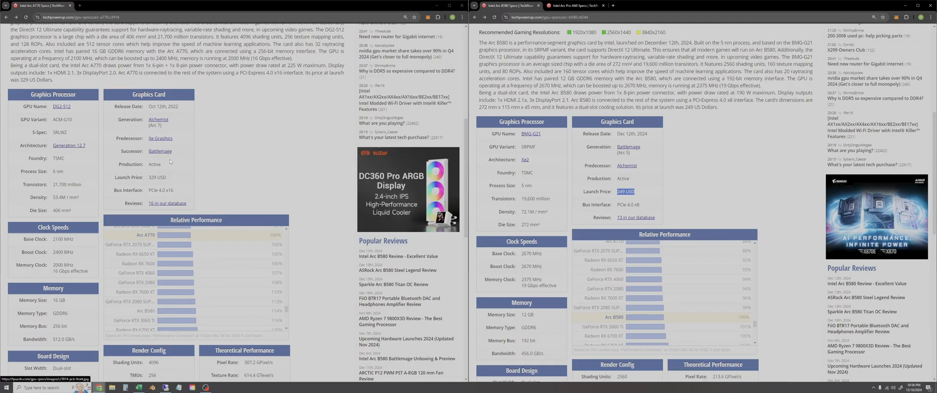
{"action": "double_click", "coordinate": [152, 177]}
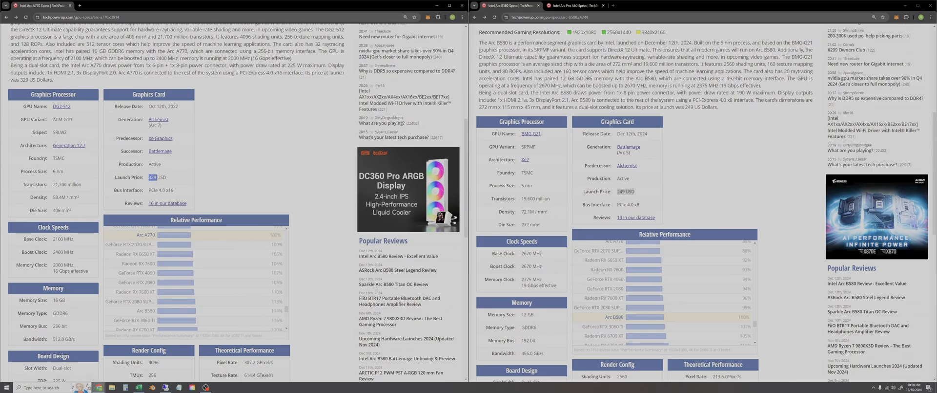
{"action": "left_click", "coordinate": [246, 172]}
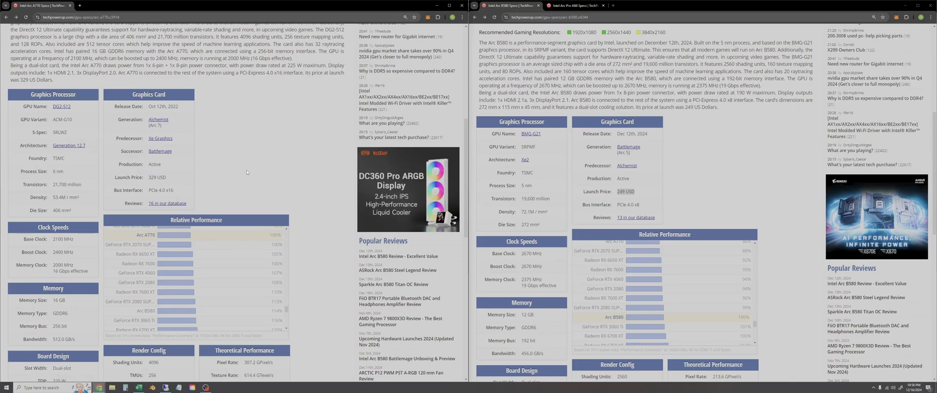
{"action": "mouse_move", "coordinate": [569, 211]}
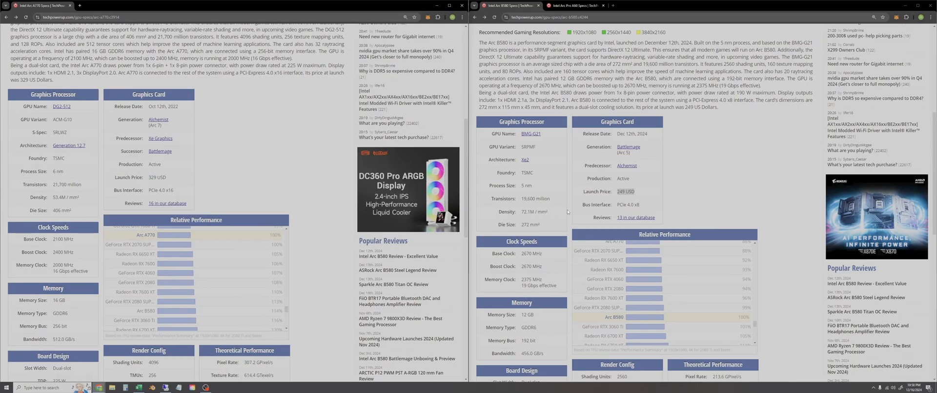
{"action": "mouse_move", "coordinate": [313, 235]}
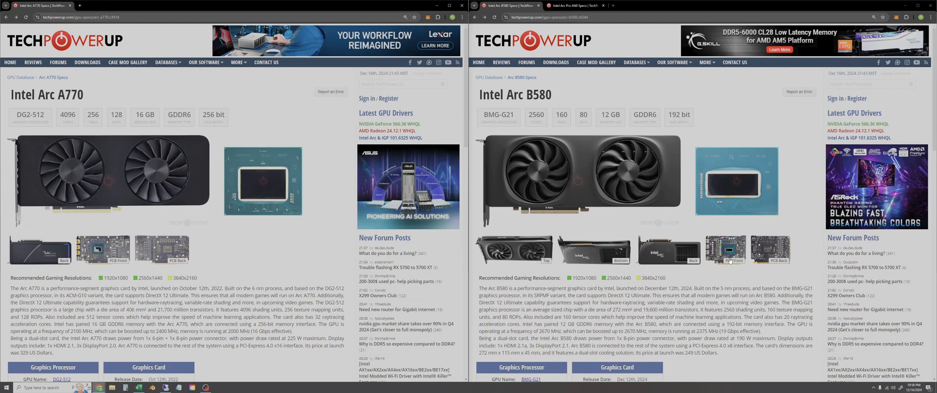
- Scroll on through the specs and pick out the Arc A770's 225 W TDP
{"action": "scroll", "scroll_direction": "down", "scroll_amount": 3}
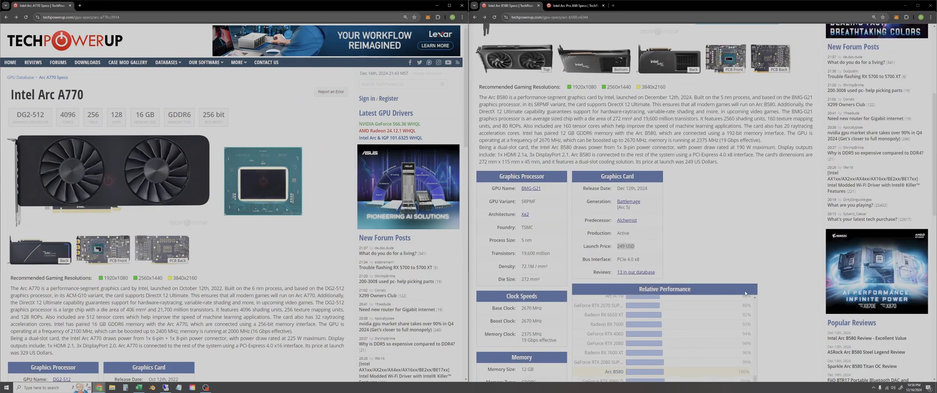
{"action": "scroll", "scroll_direction": "down", "scroll_amount": 3}
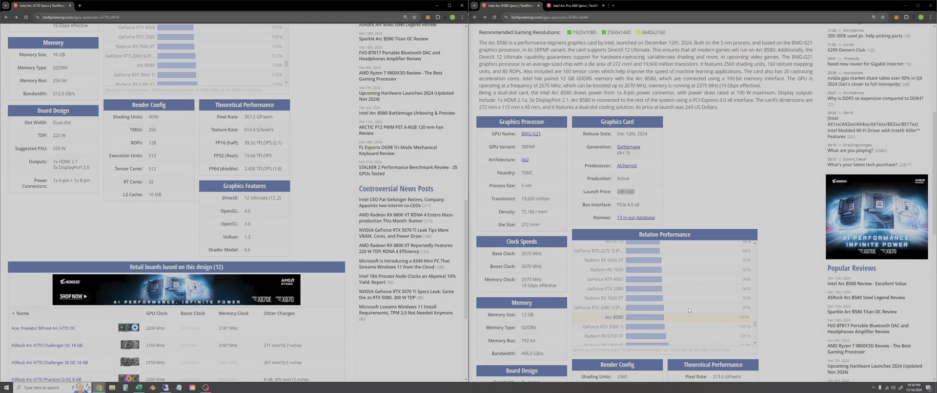
{"action": "scroll", "scroll_direction": "down", "scroll_amount": 3}
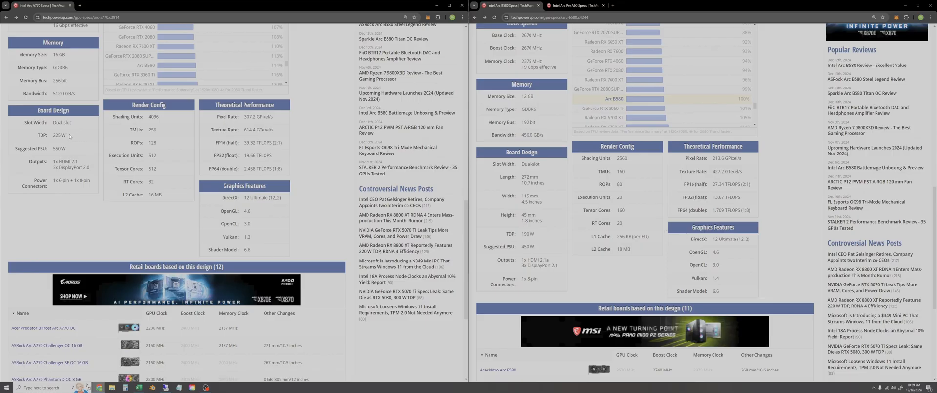
{"action": "double_click", "coordinate": [528, 234]}
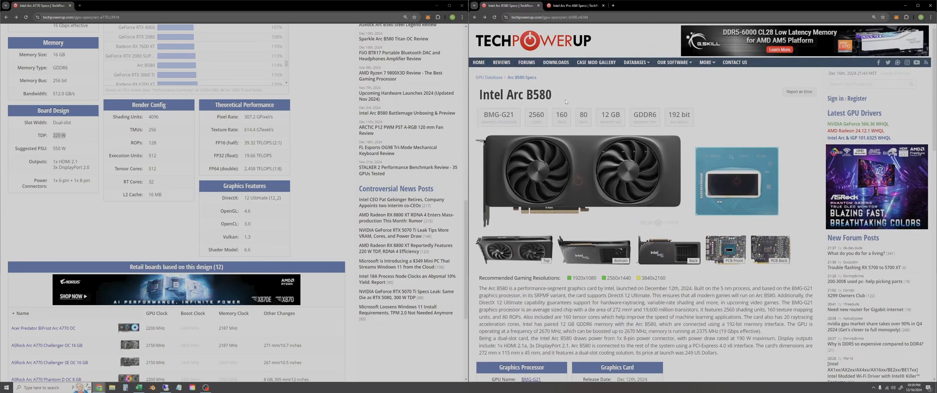
{"action": "double_click", "coordinate": [539, 95]}
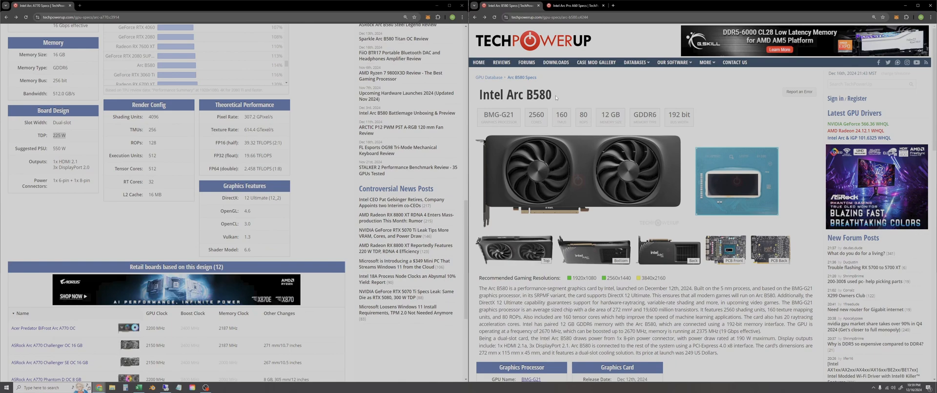
{"action": "scroll", "scroll_direction": "down", "scroll_amount": 3}
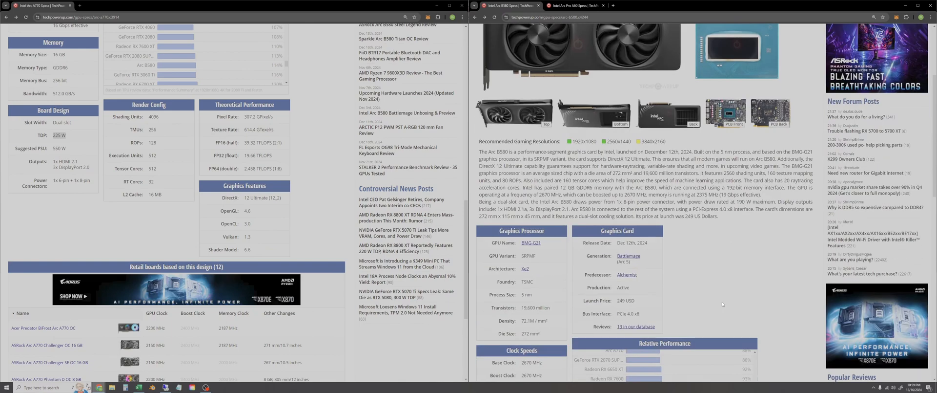
{"action": "scroll", "scroll_direction": "down", "scroll_amount": 3}
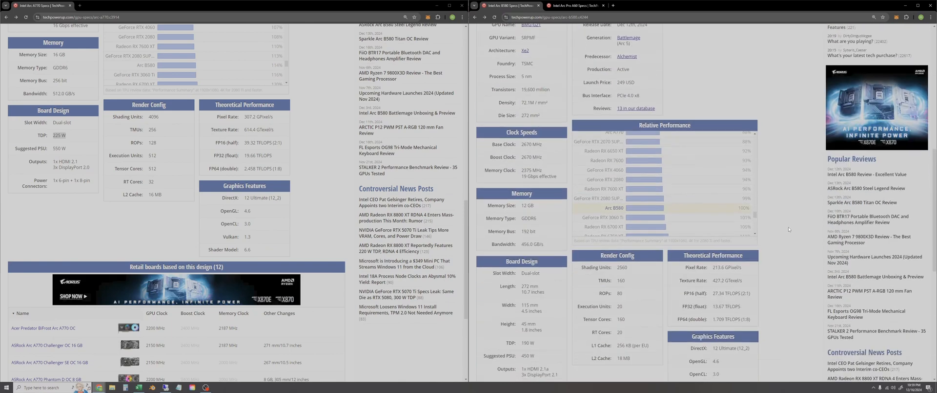
{"action": "scroll", "scroll_direction": "down", "scroll_amount": 3}
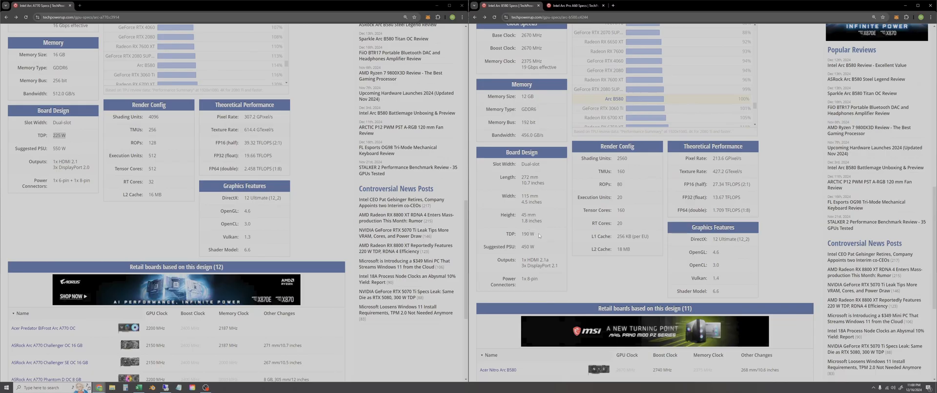
{"action": "mouse_move", "coordinate": [534, 238]}
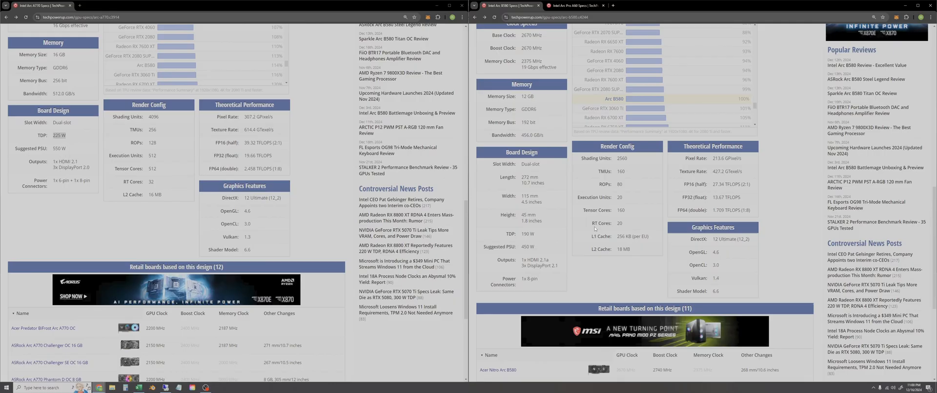
{"action": "scroll", "scroll_direction": "down", "scroll_amount": 3}
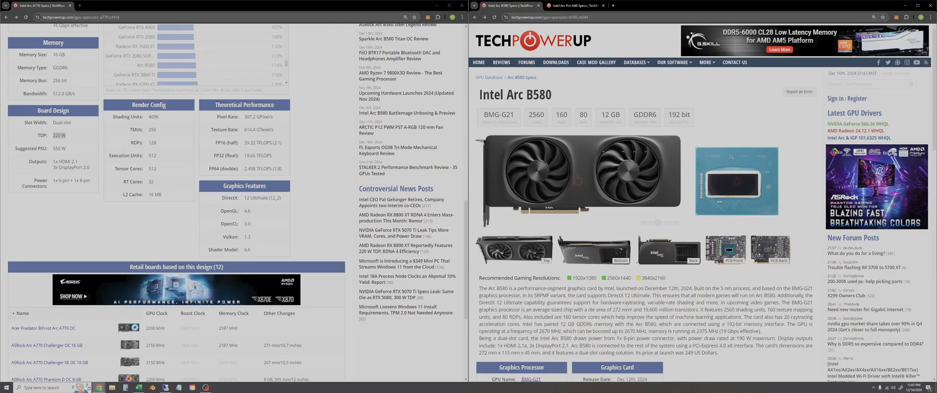
{"action": "scroll", "scroll_direction": "down", "scroll_amount": 3}
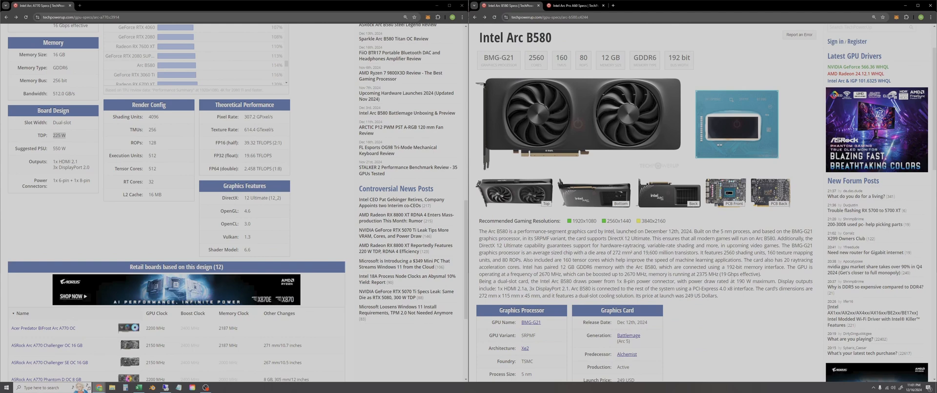
{"action": "scroll", "scroll_direction": "down", "scroll_amount": 3}
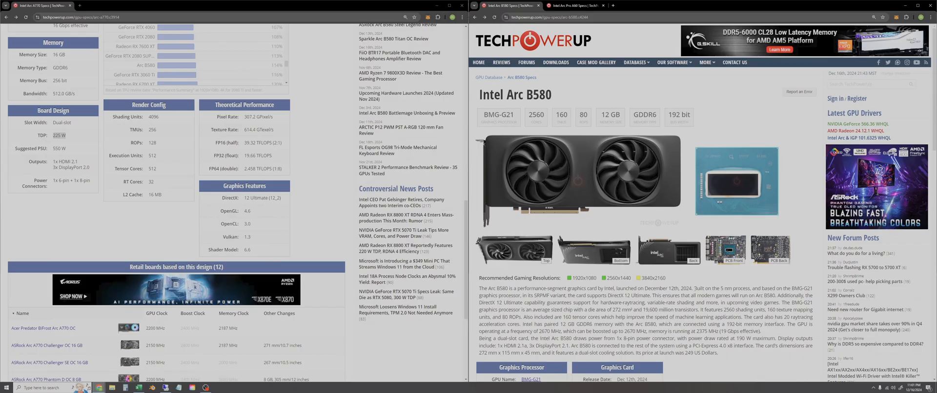
{"action": "mouse_move", "coordinate": [484, 280]}
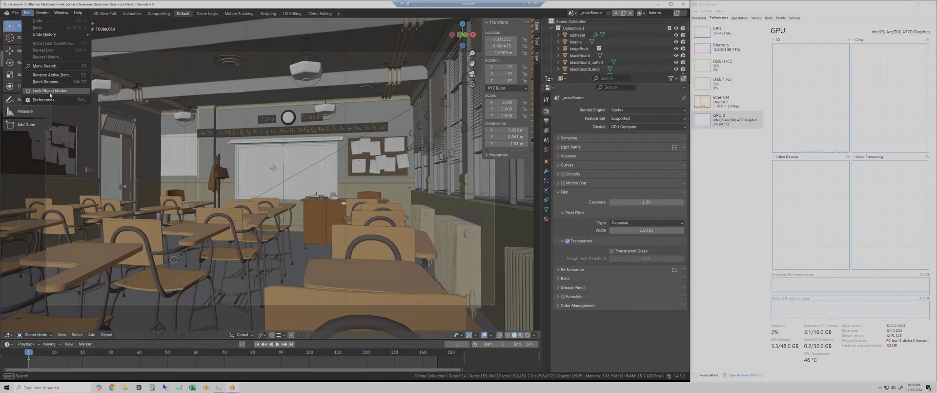
- Confirm oneAPI with the Arc A770 in Preferences, render the Classroom scene and note 33
{"action": "left_click", "coordinate": [45, 100]}
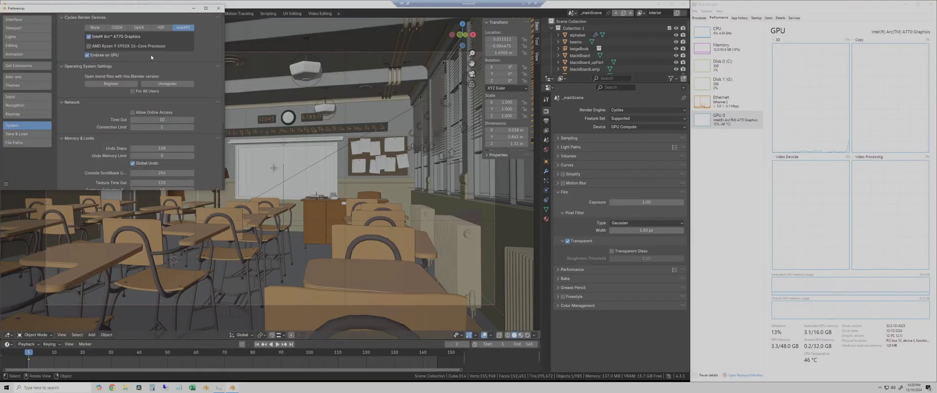
{"action": "left_click", "coordinate": [42, 13]}
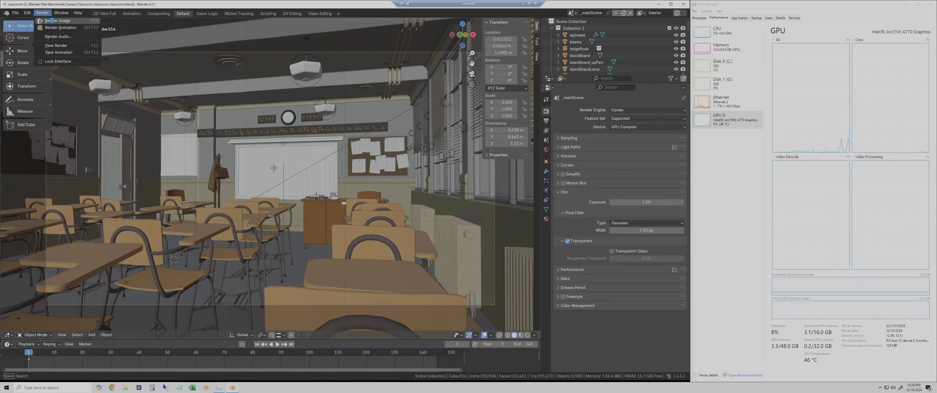
{"action": "left_click", "coordinate": [56, 21]}
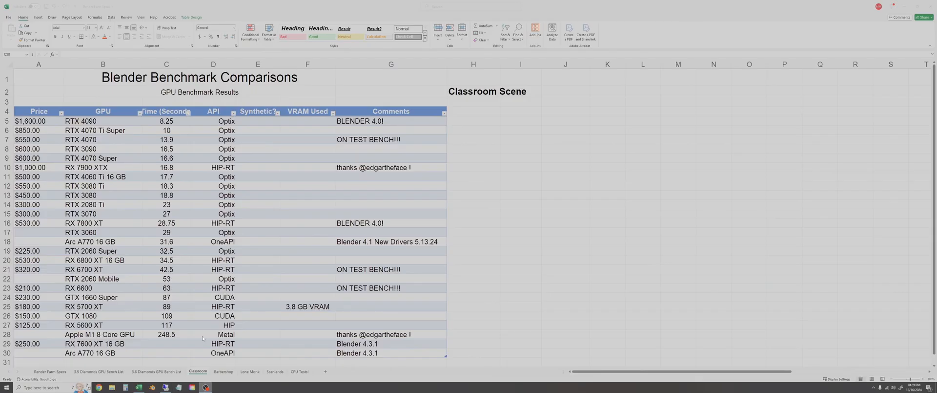
{"action": "type", "text": "33"}
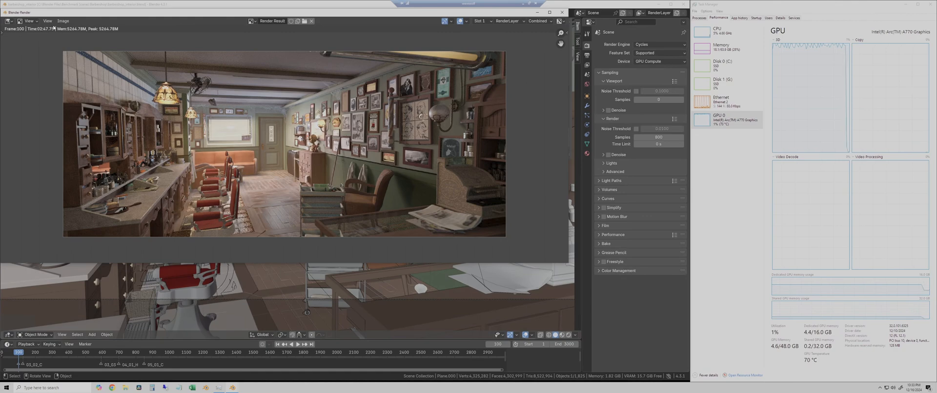
{"action": "mouse_move", "coordinate": [319, 41]}
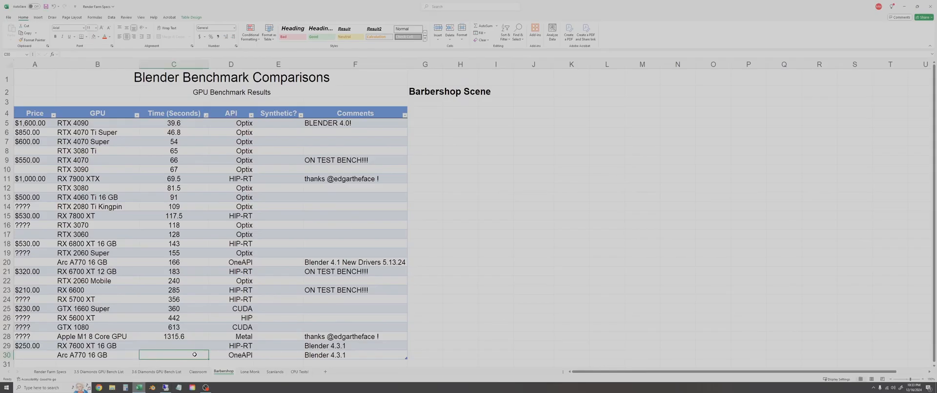
- Enter 168 as the Arc A770 Blender 4.3.1 time on the Barbershop sheet
{"action": "type", "text": "168"}
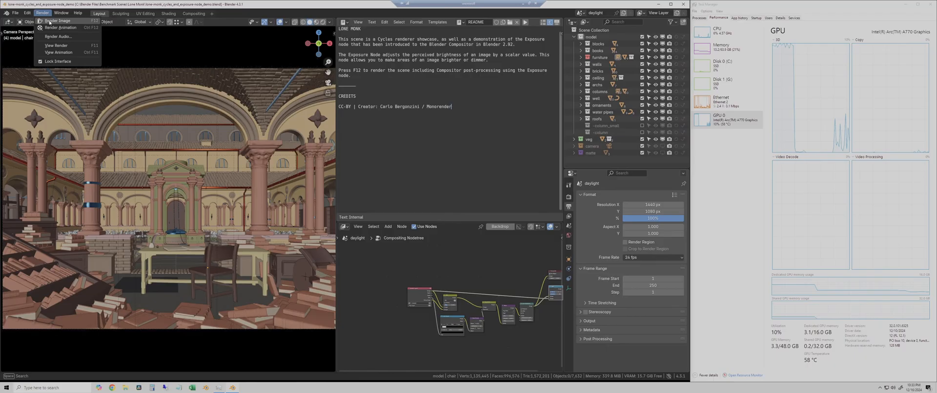
- Render Lone Monk, then check the Arc A770 oneAPI device in Preferences for Scanlands
{"action": "left_click", "coordinate": [57, 21]}
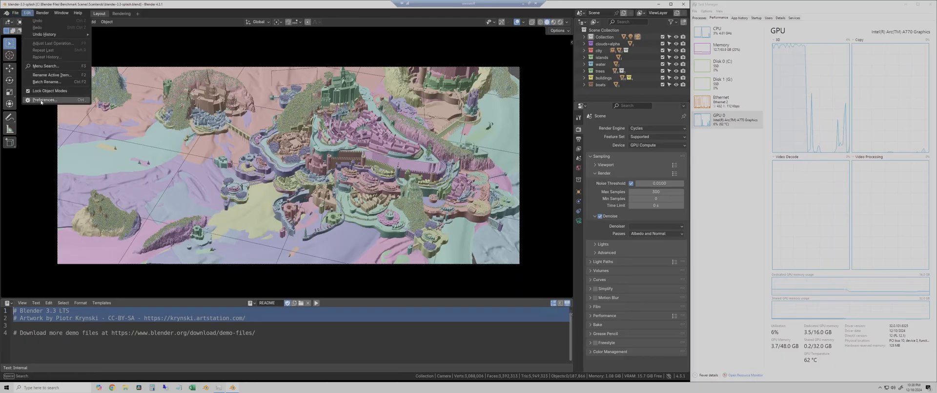
{"action": "left_click", "coordinate": [44, 100]}
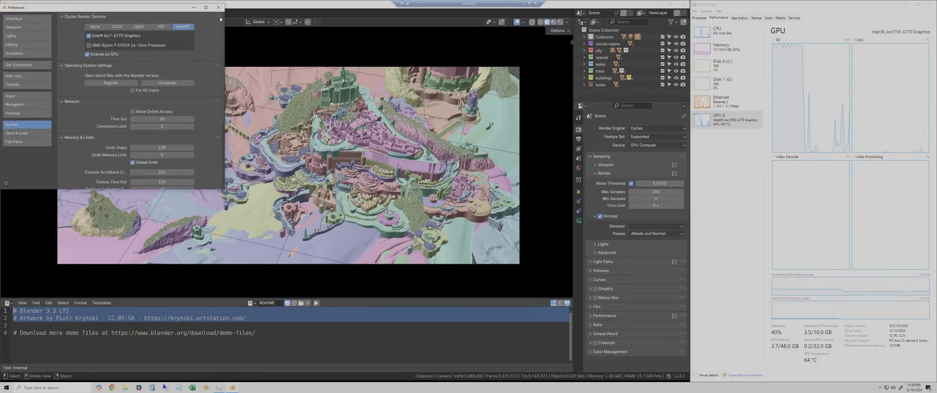
{"action": "left_click", "coordinate": [219, 7]}
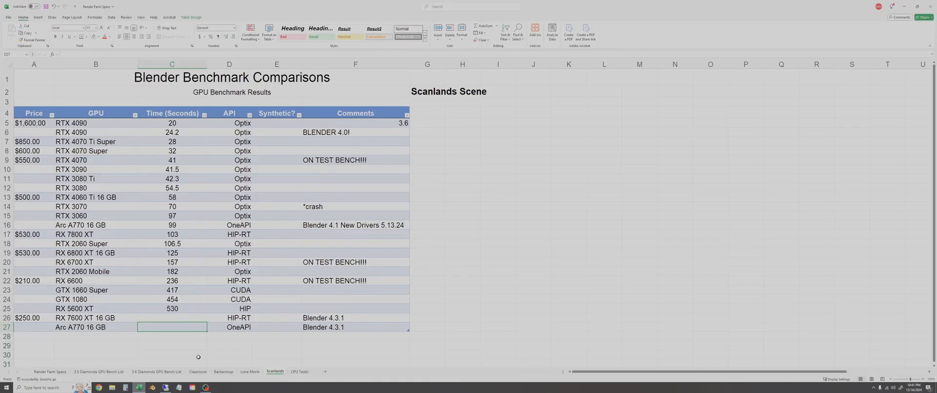
- Enter 103 as the Arc A770 Scanlands time and switch to the Classroom sheet
{"action": "type", "text": "103"}
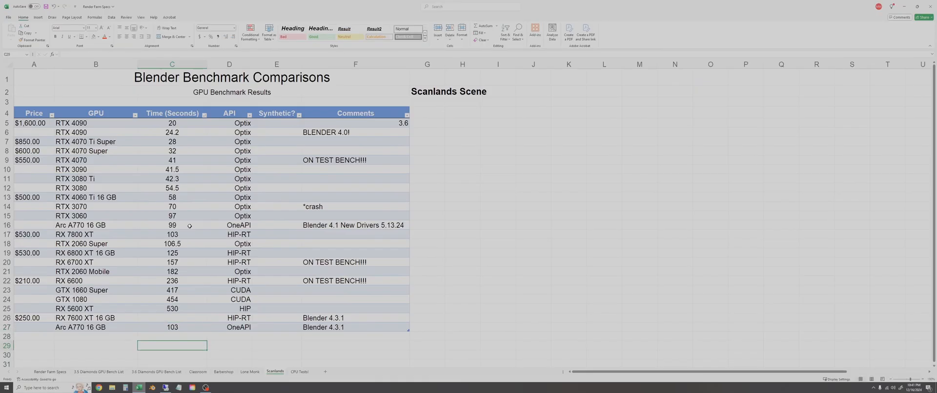
{"action": "left_click", "coordinate": [198, 371]}
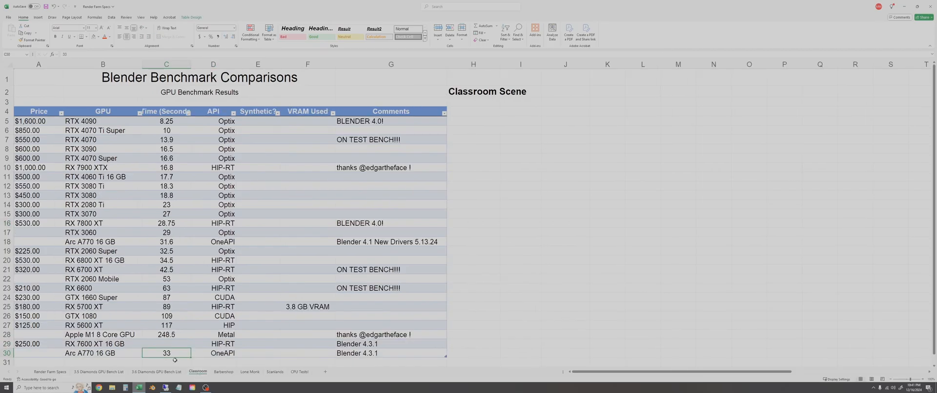
- Sort the Classroom table by Time (Seconds) ascending and move on to the next sheet
{"action": "left_click", "coordinate": [100, 36]}
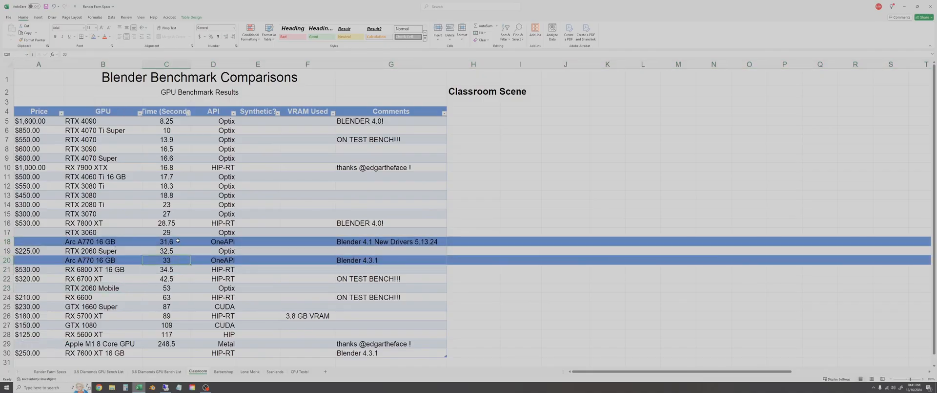
{"action": "left_click", "coordinate": [206, 113]}
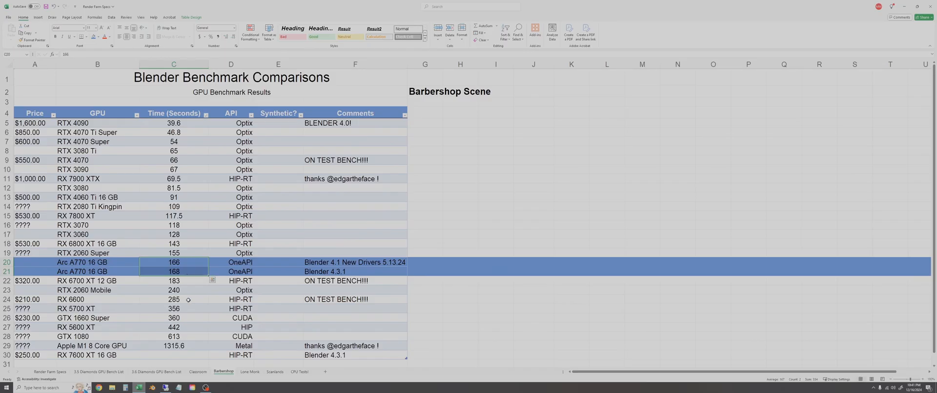
{"action": "left_click", "coordinate": [249, 371]}
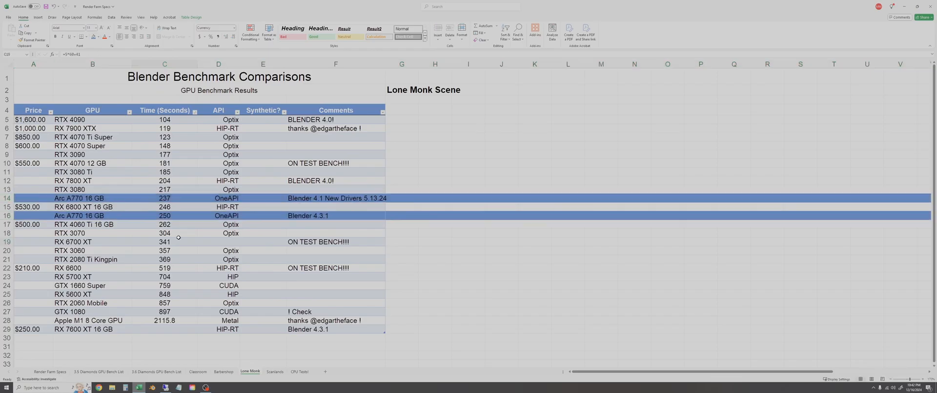
- Check the Lone Monk 4.3.1 time, then on Scanlands compare the Arc A770 times of 99 and 103 seconds
{"action": "left_click", "coordinate": [164, 215]}
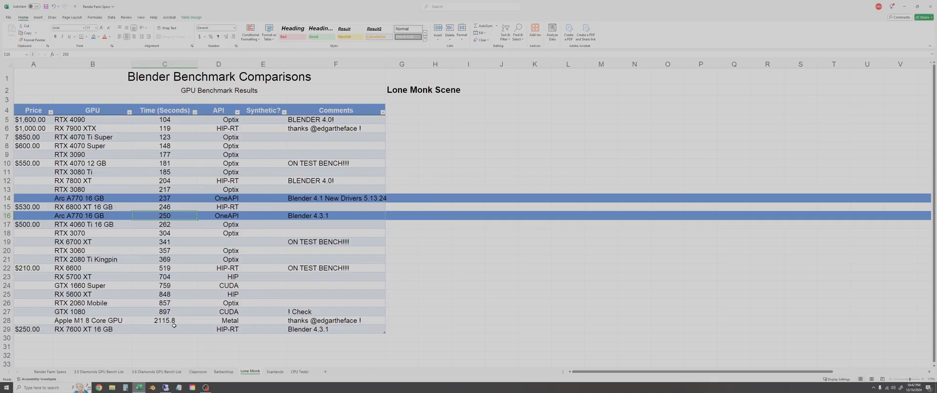
{"action": "left_click", "coordinate": [275, 371]}
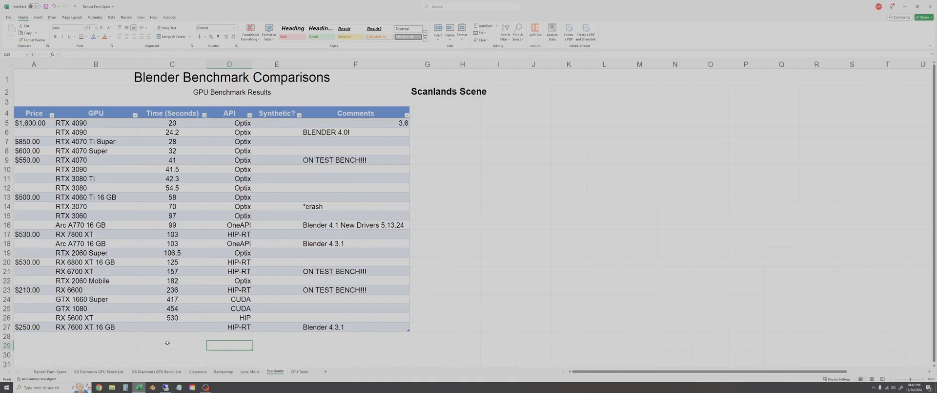
{"action": "left_click", "coordinate": [172, 344]}
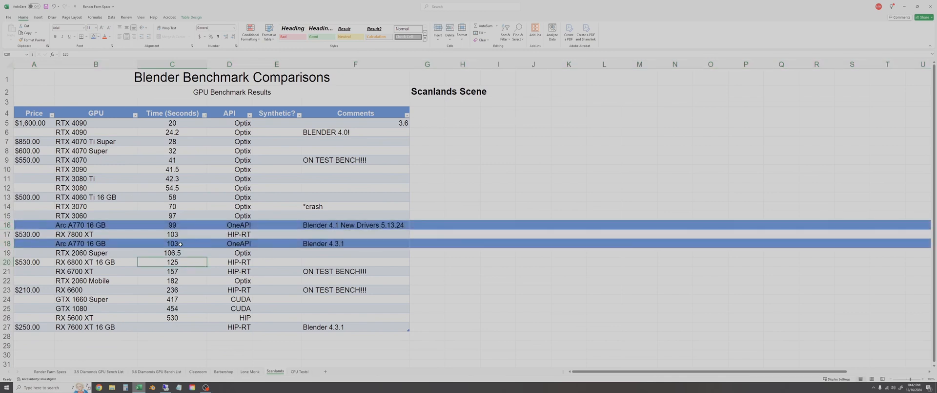
{"action": "left_click", "coordinate": [172, 224]}
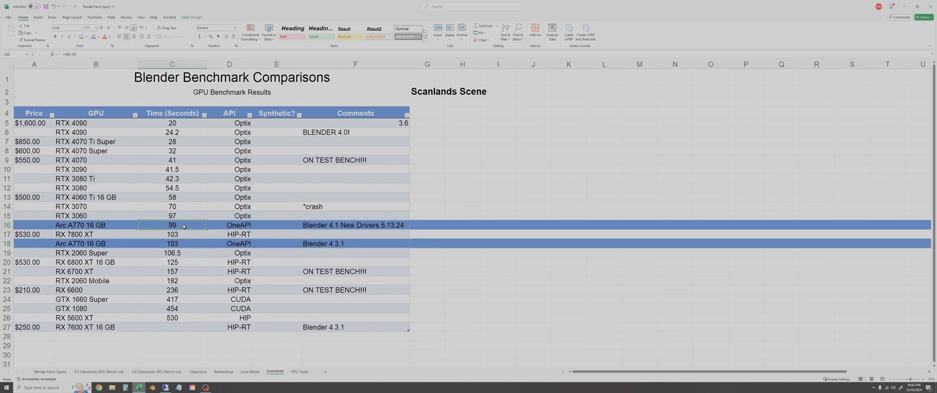
{"action": "left_click", "coordinate": [172, 243]}
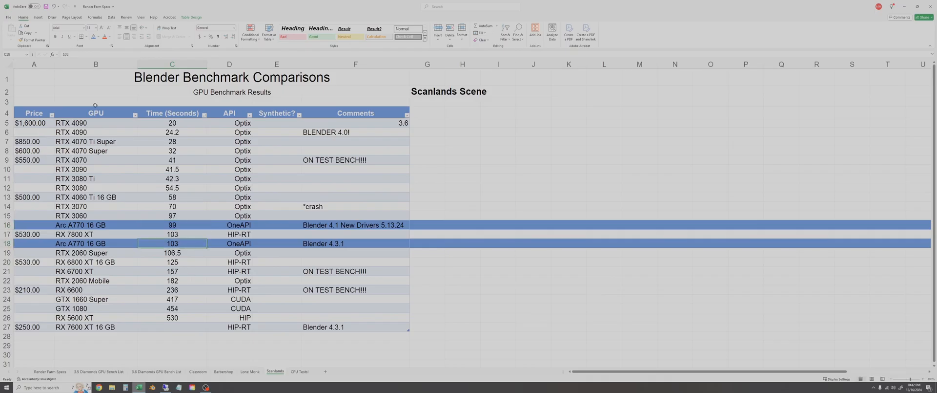